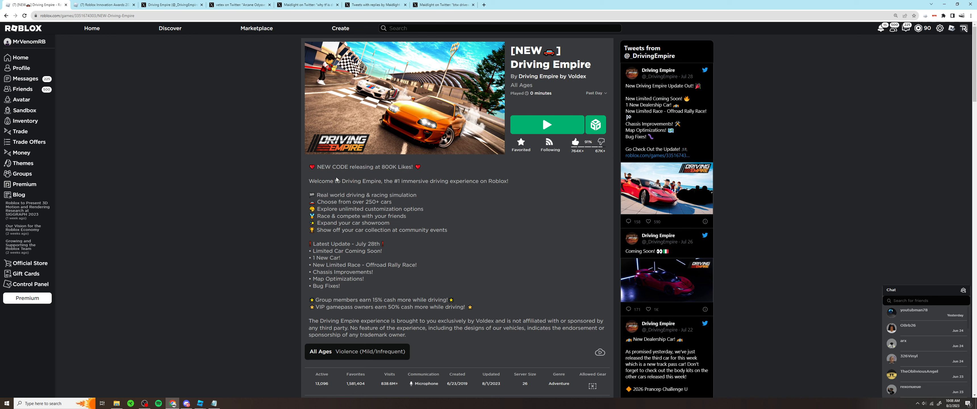
pyautogui.moveTo(165, 319)
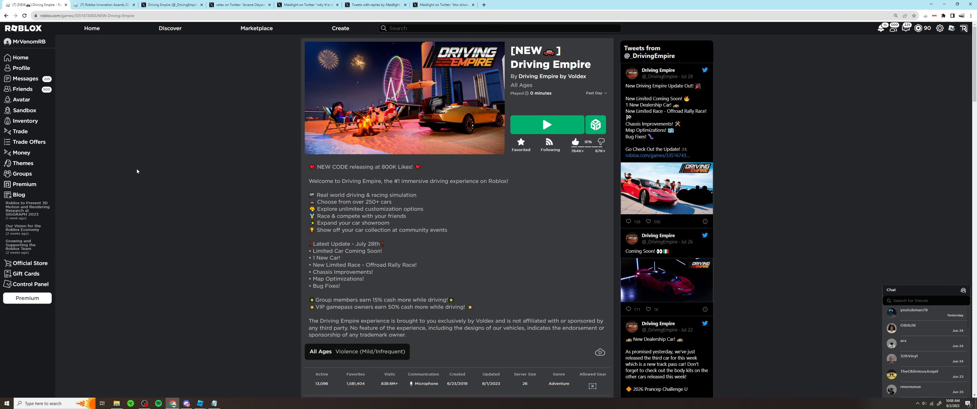
# Step: Switch to the Discord tab and view the Driving Empire #announcements channel's QA Team post
pyautogui.click(103, 4)
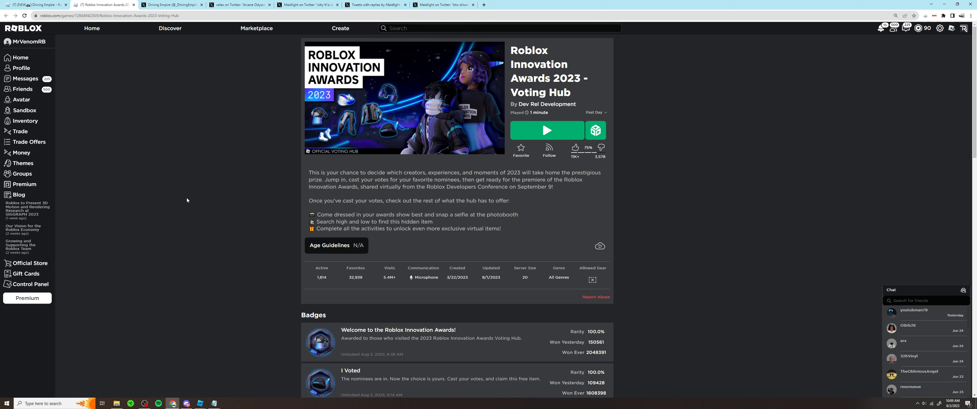
pyautogui.moveTo(175, 169)
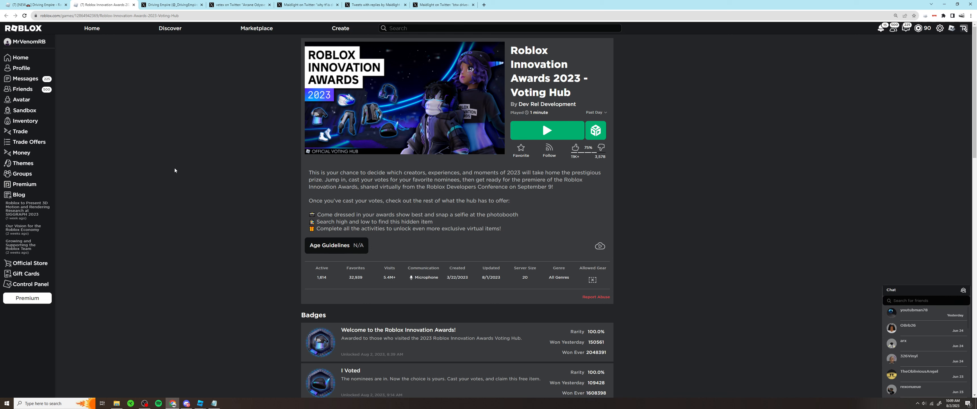
pyautogui.moveTo(179, 173)
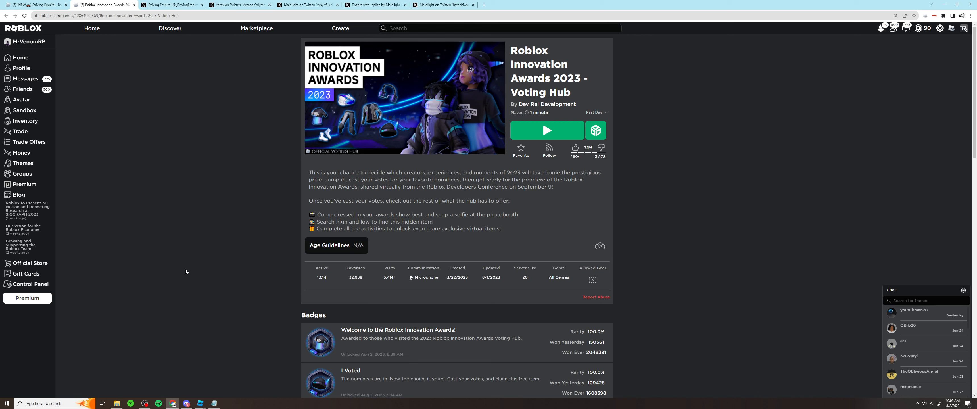
pyautogui.moveTo(180, 308)
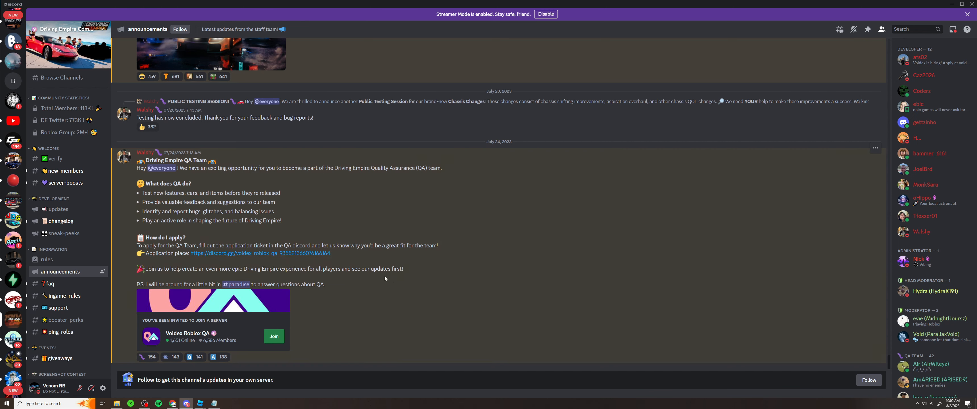
pyautogui.click(172, 5)
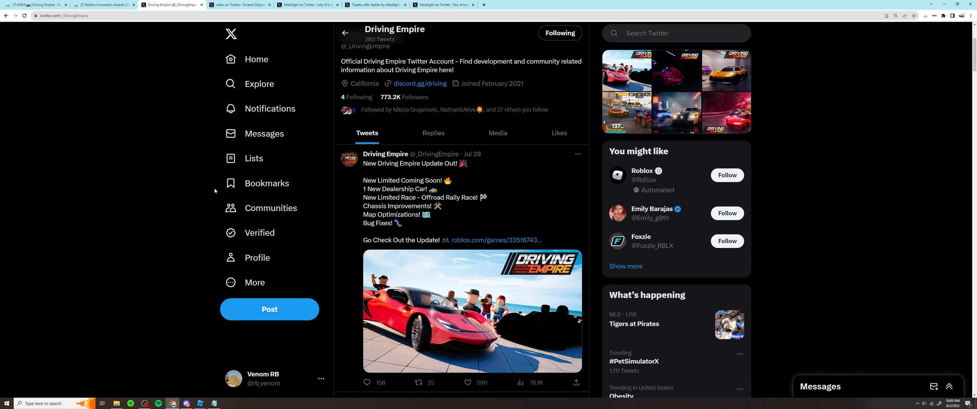
pyautogui.scroll(-3)
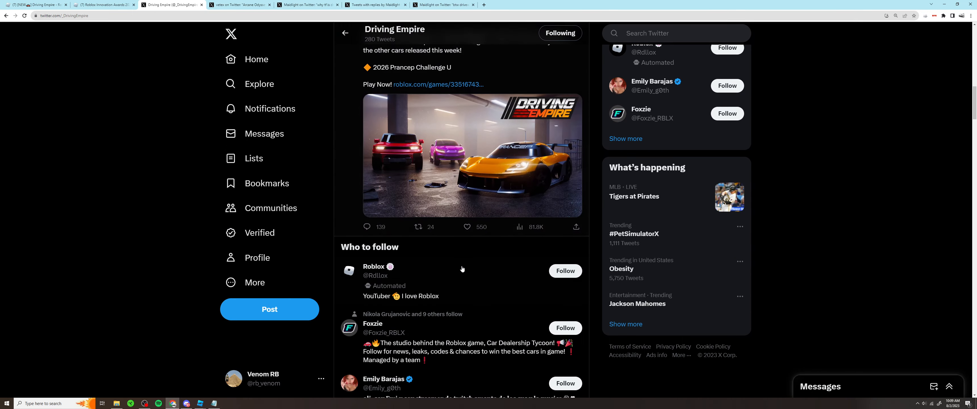
pyautogui.scroll(3)
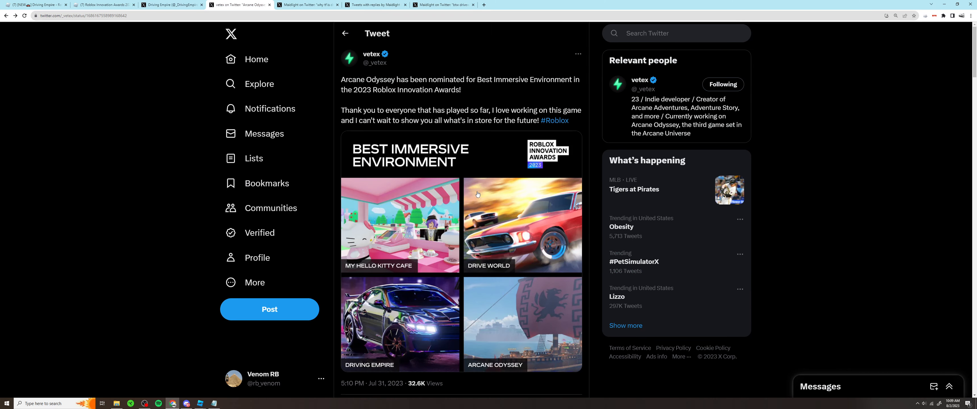
# Step: Scroll the Arcane Odyssey nomination tweet to reach its Best Immersive Environment nominees image
pyautogui.scroll(-3)
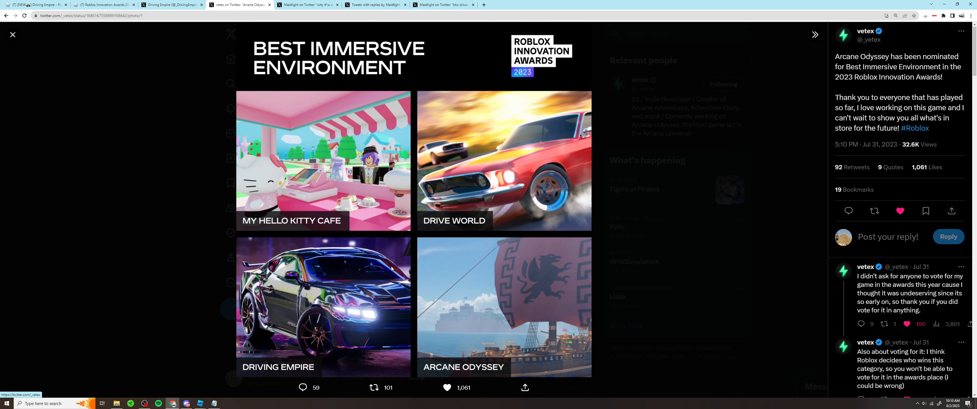
pyautogui.moveTo(164, 288)
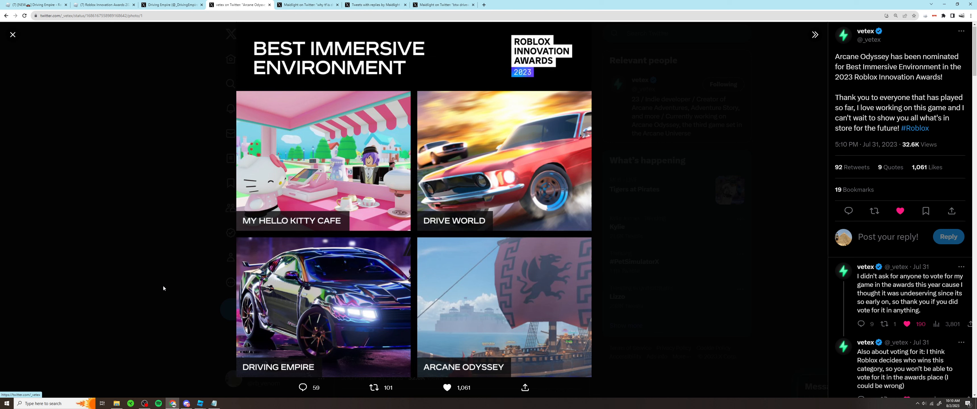
pyautogui.moveTo(181, 296)
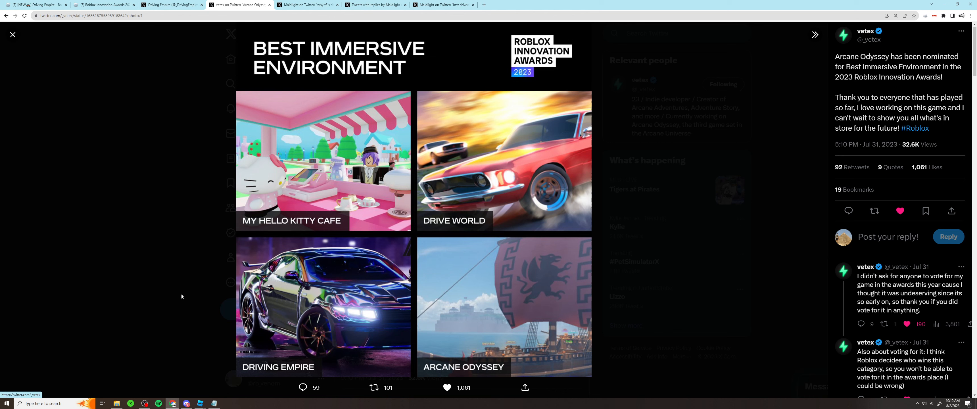
pyautogui.moveTo(262, 322)
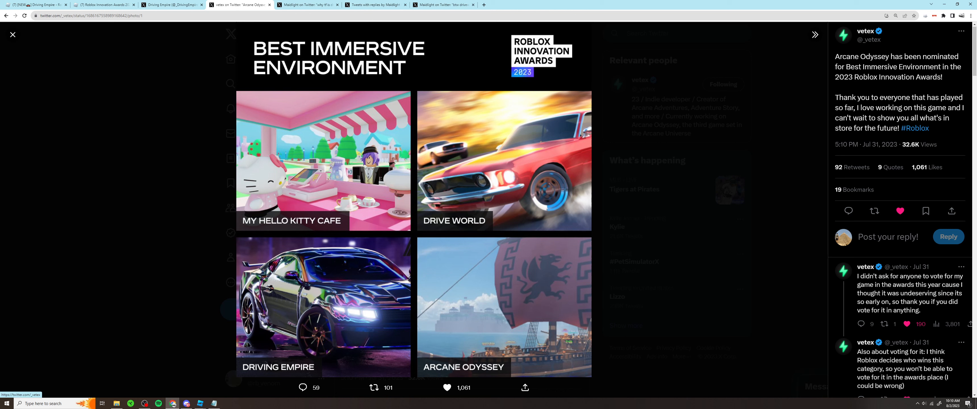
pyautogui.moveTo(172, 300)
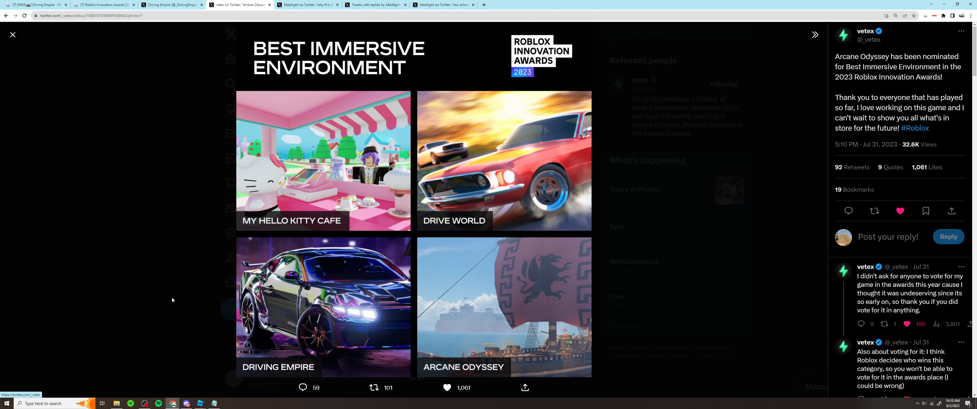
pyautogui.moveTo(172, 306)
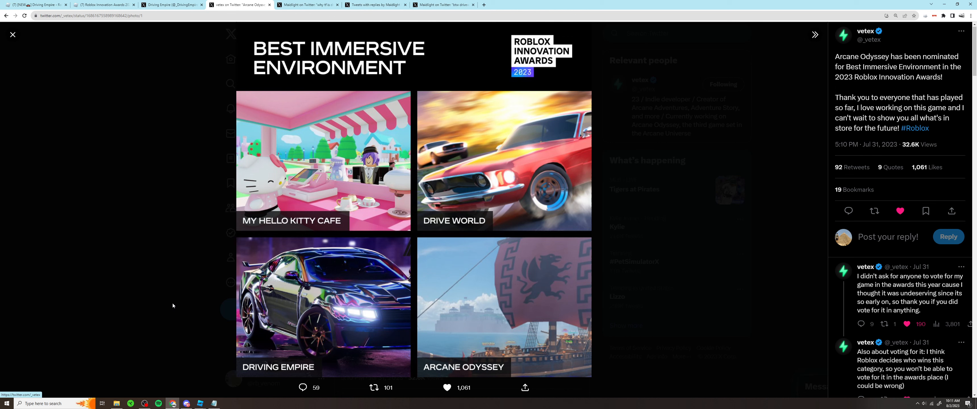
pyautogui.moveTo(579, 269)
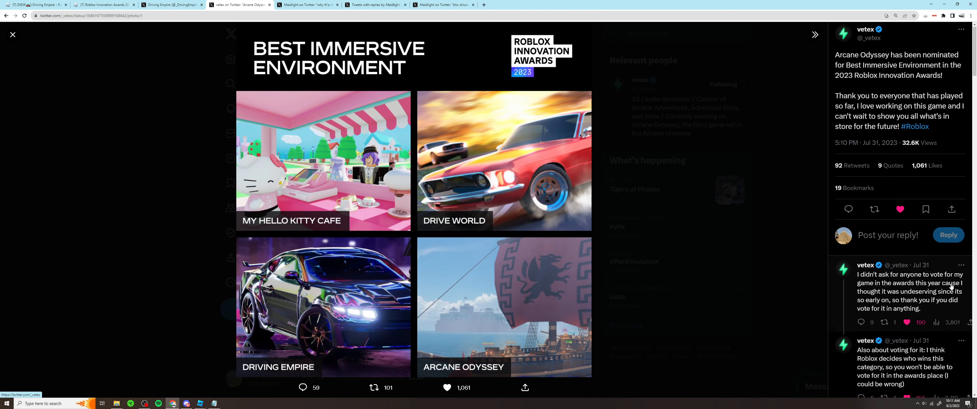
pyautogui.scroll(-3)
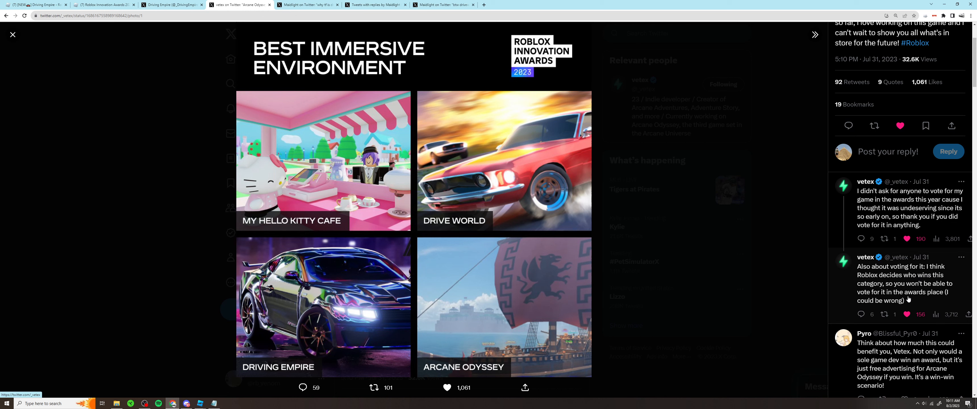
pyautogui.moveTo(912, 301)
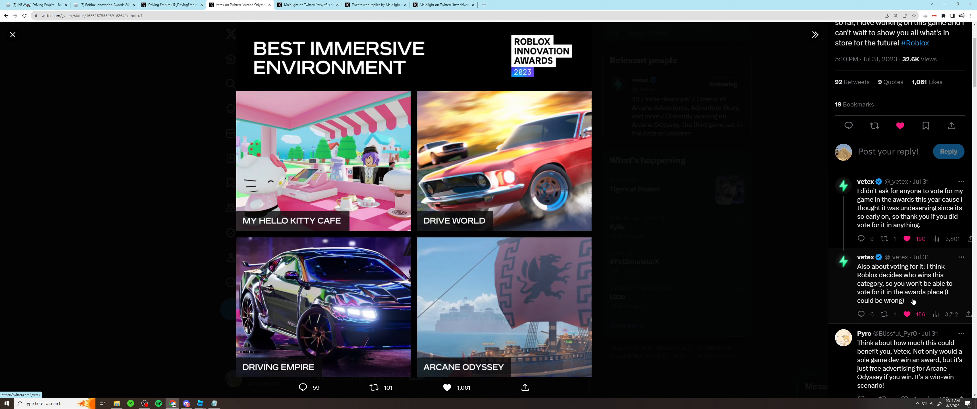
pyautogui.moveTo(792, 289)
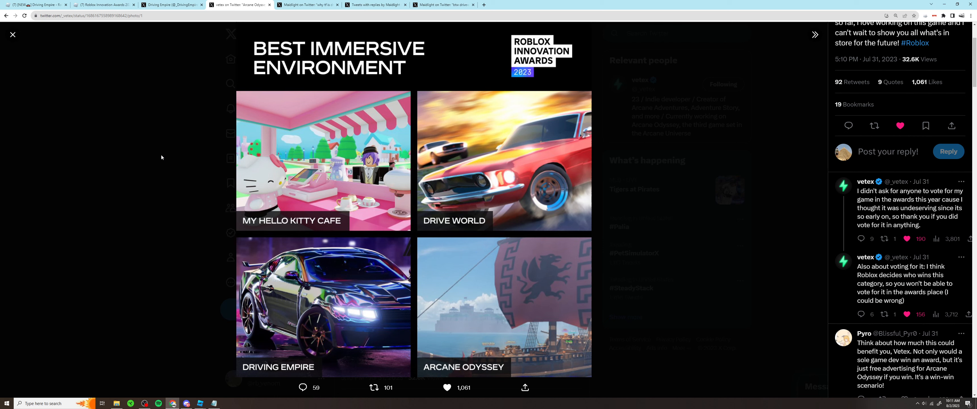
pyautogui.moveTo(75, 165)
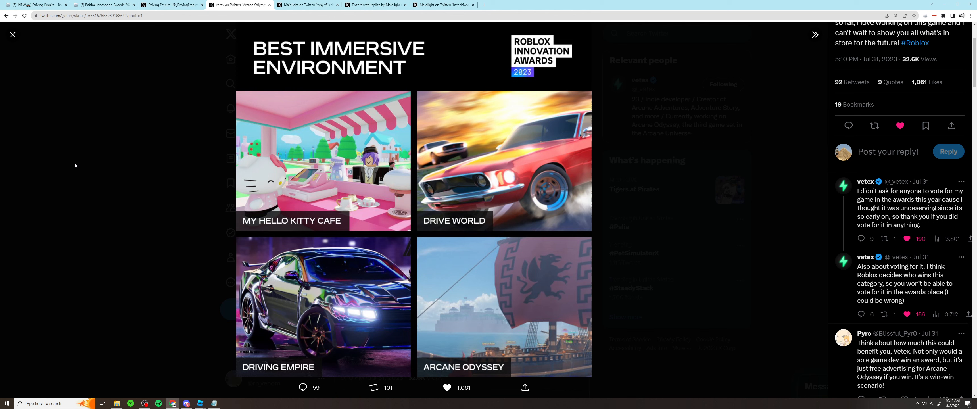
pyautogui.moveTo(83, 199)
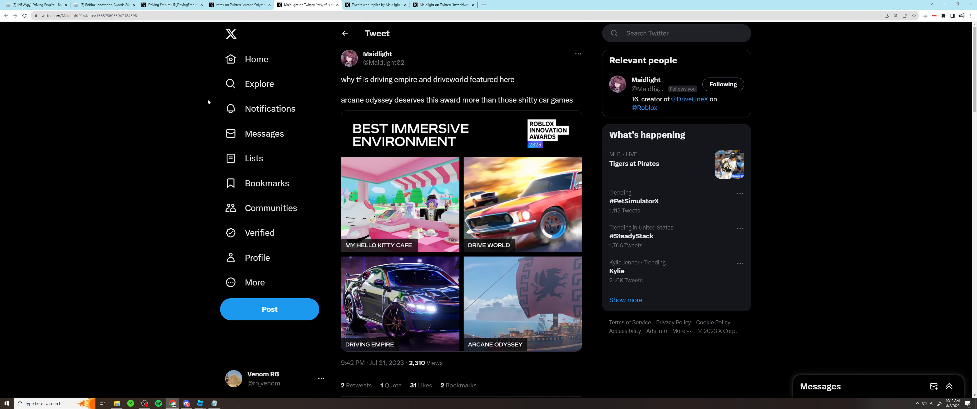
pyautogui.scroll(-3)
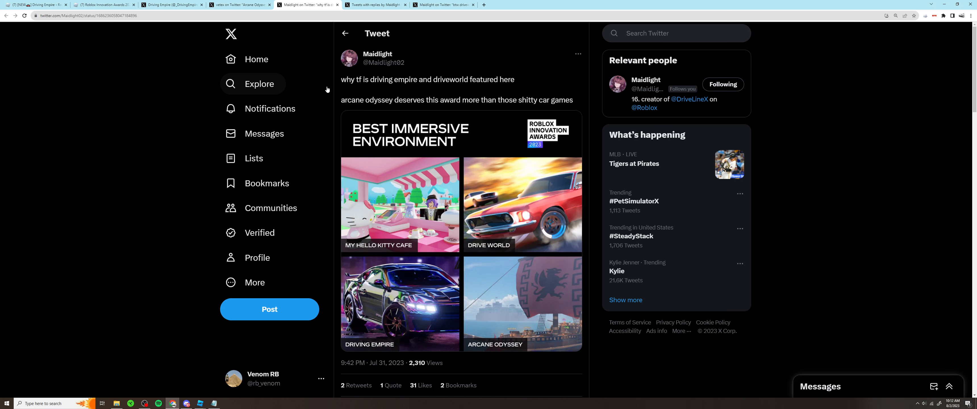
pyautogui.moveTo(477, 97)
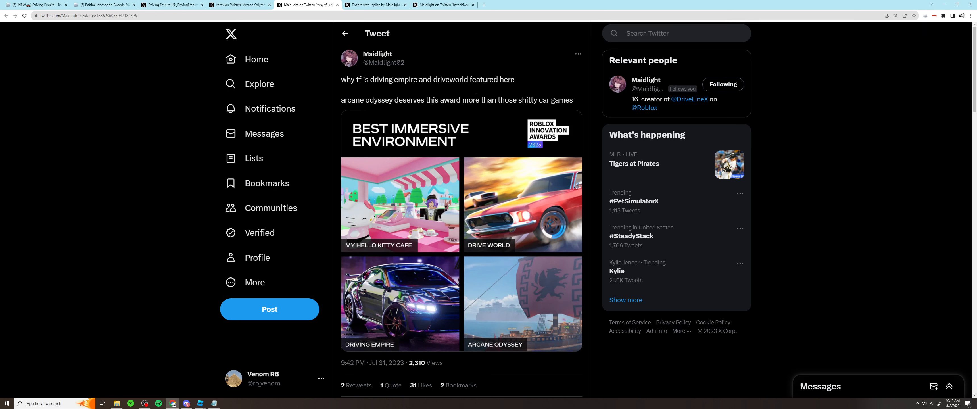
pyautogui.moveTo(434, 126)
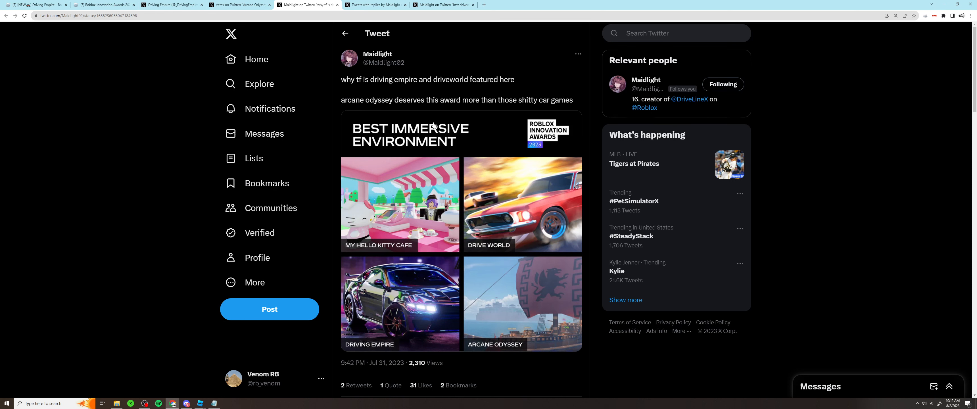
pyautogui.scroll(-3)
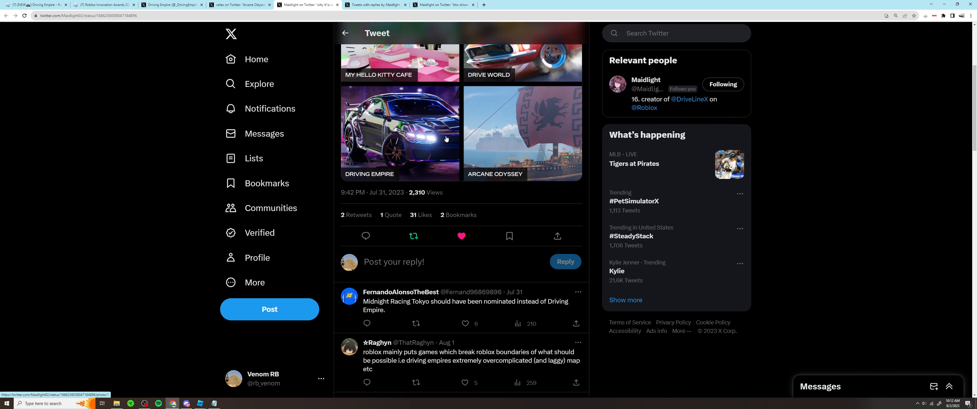
pyautogui.moveTo(142, 167)
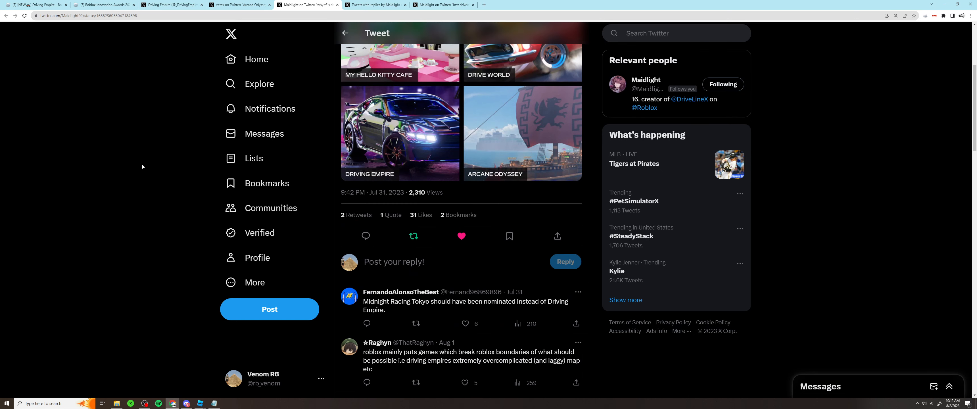
pyautogui.scroll(-3)
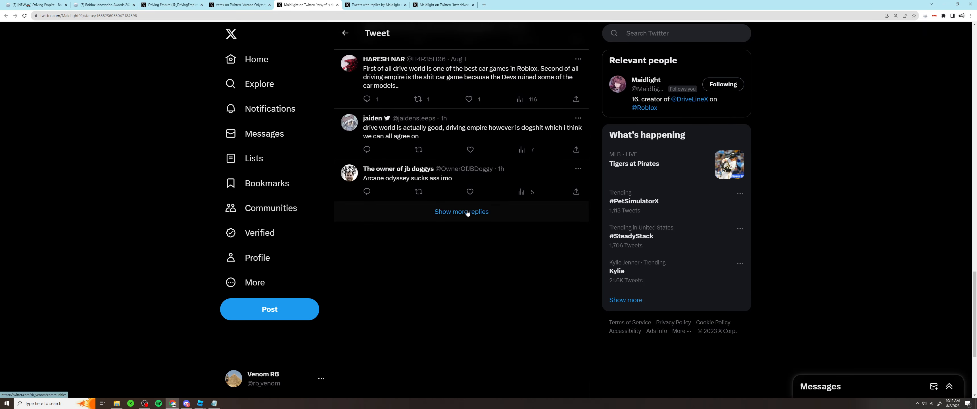
pyautogui.click(461, 212)
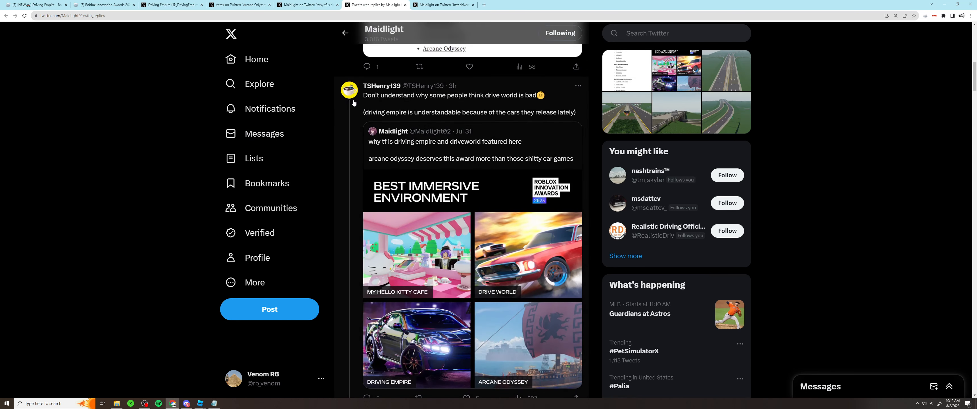
pyautogui.moveTo(425, 112)
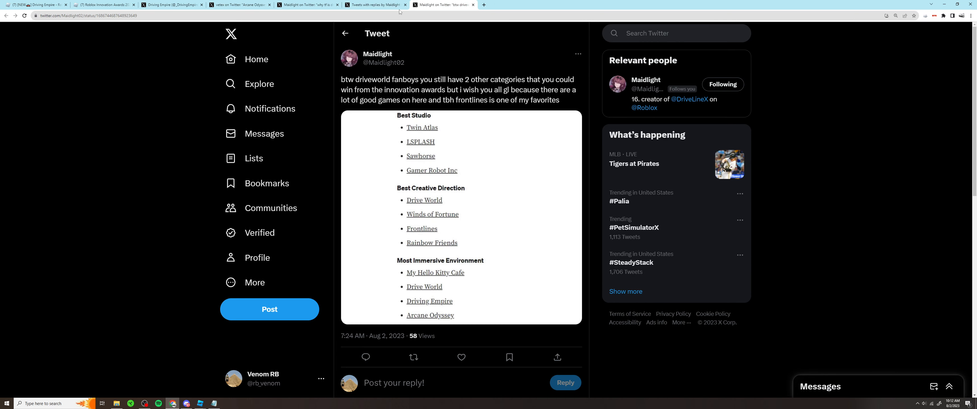
pyautogui.moveTo(159, 93)
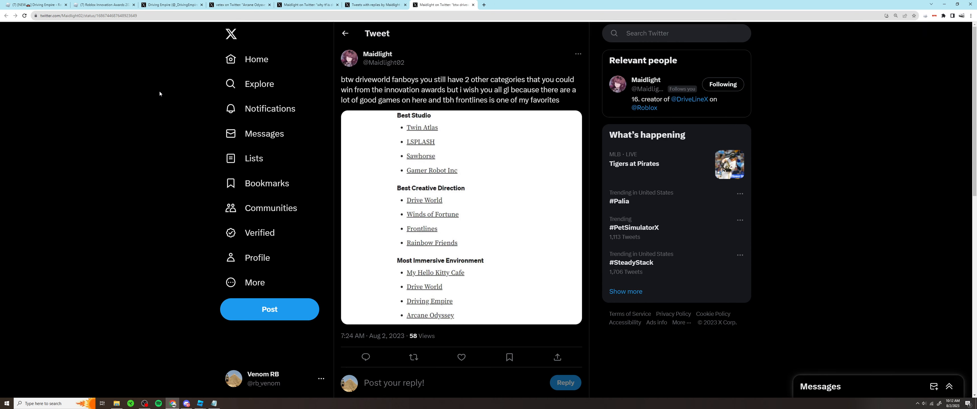
pyautogui.moveTo(258, 84)
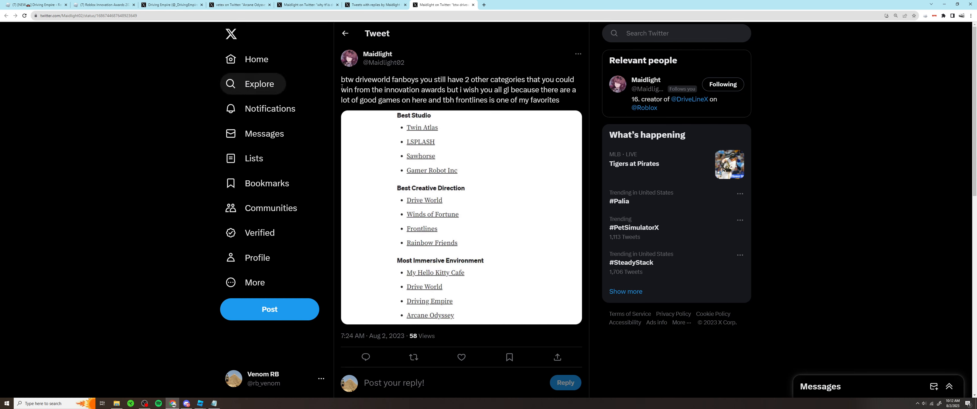
# Step: Enlarge the awards category list image in Maidlight's follow-up tweet to full size
pyautogui.click(460, 215)
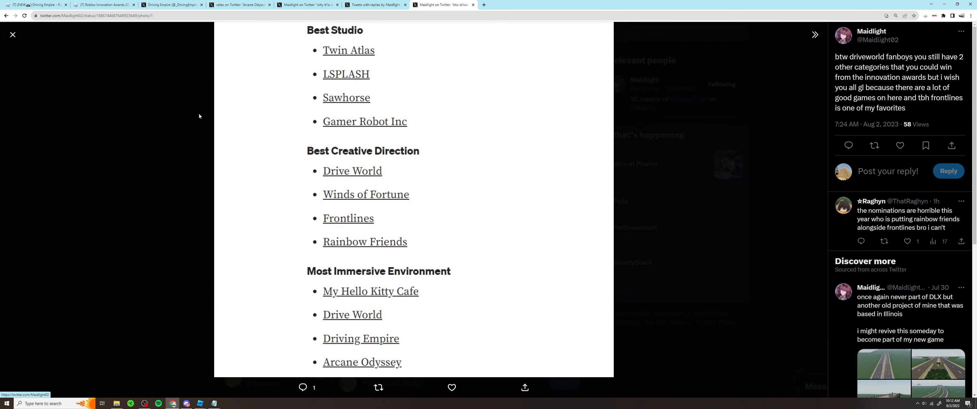
pyautogui.moveTo(350, 43)
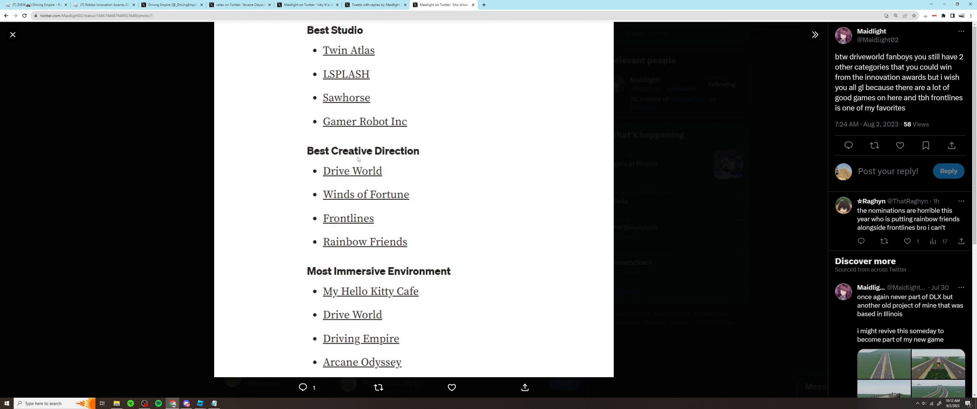
pyautogui.moveTo(616, 174)
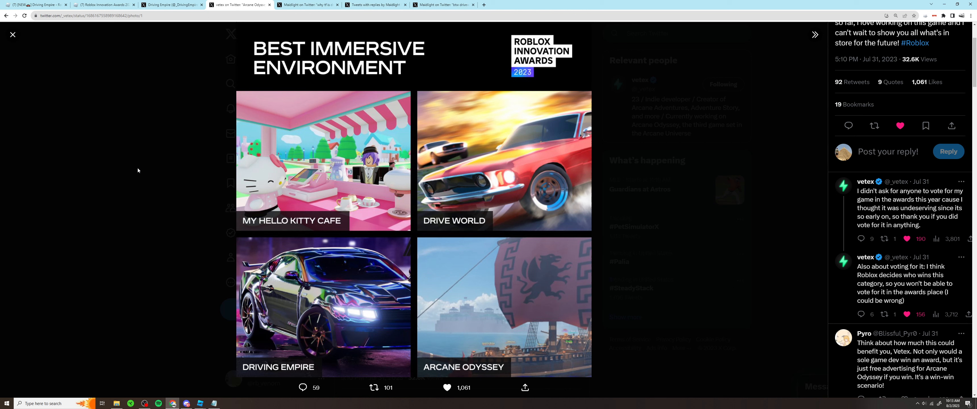
pyautogui.moveTo(204, 217)
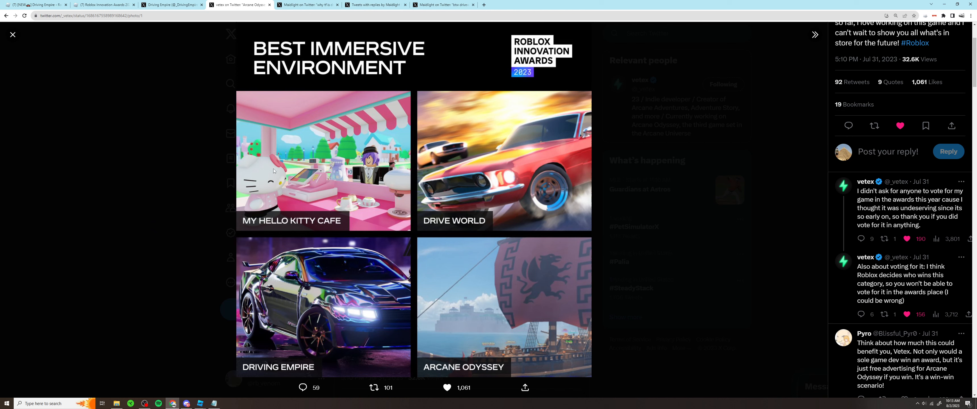
pyautogui.moveTo(224, 76)
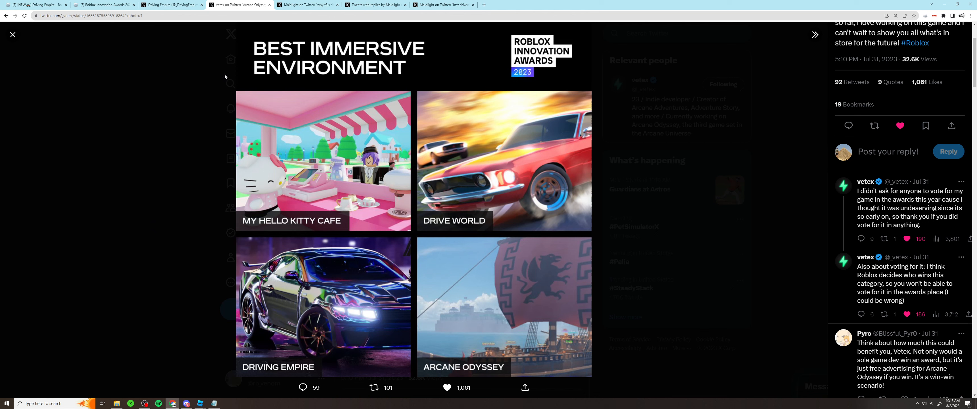
pyautogui.moveTo(196, 124)
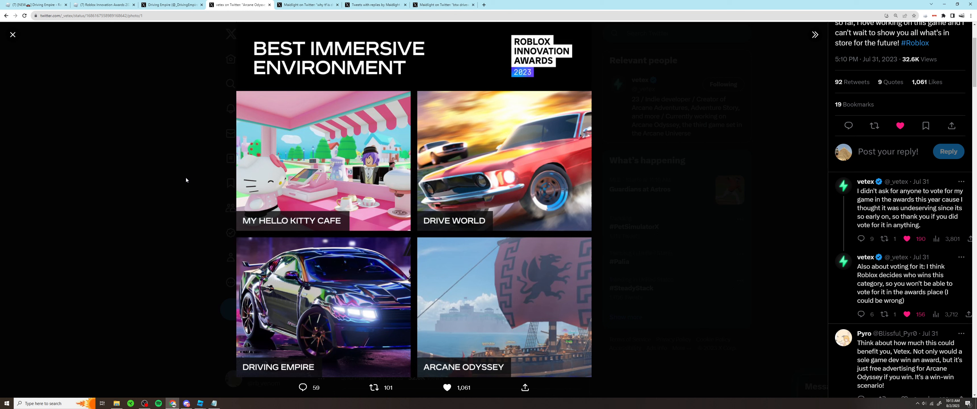
pyautogui.moveTo(136, 285)
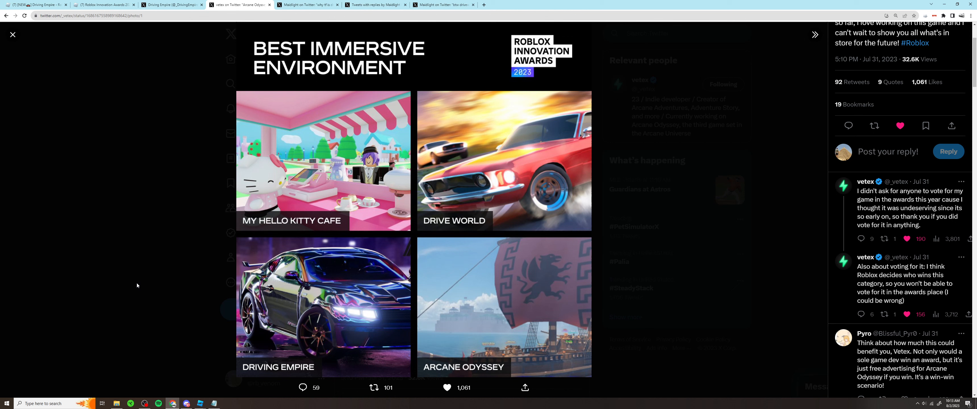
pyautogui.moveTo(171, 356)
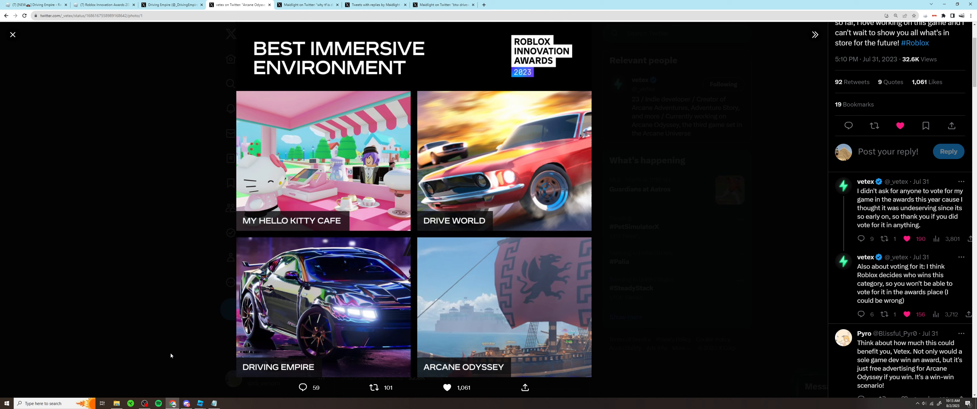
pyautogui.moveTo(158, 331)
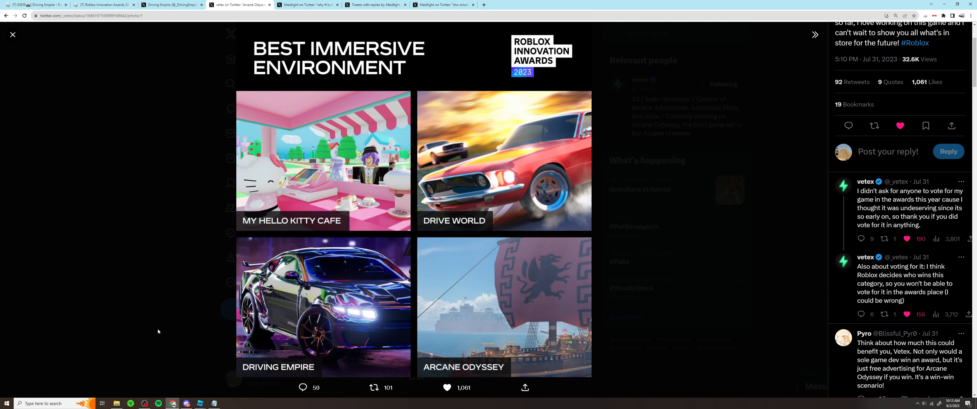